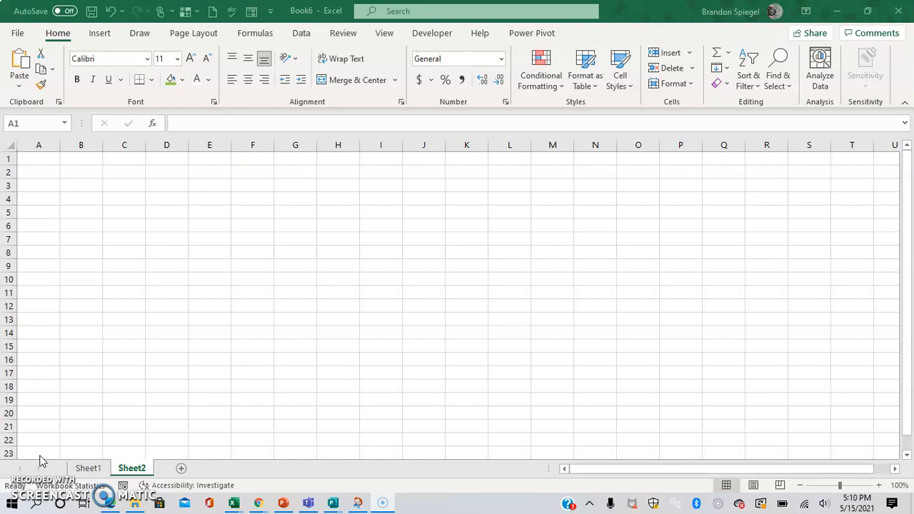
# - Select cell C16, then open the File backstage for Book6
pyautogui.click(124, 359)
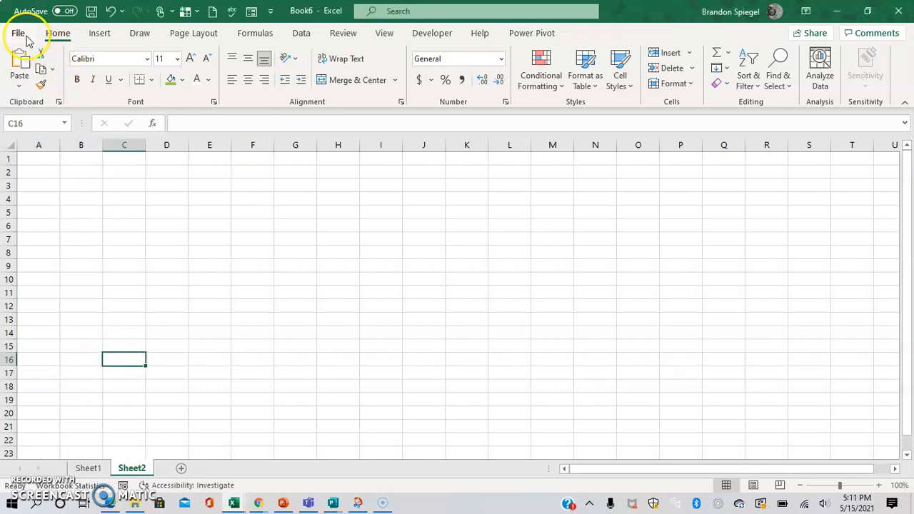
pyautogui.click(28, 33)
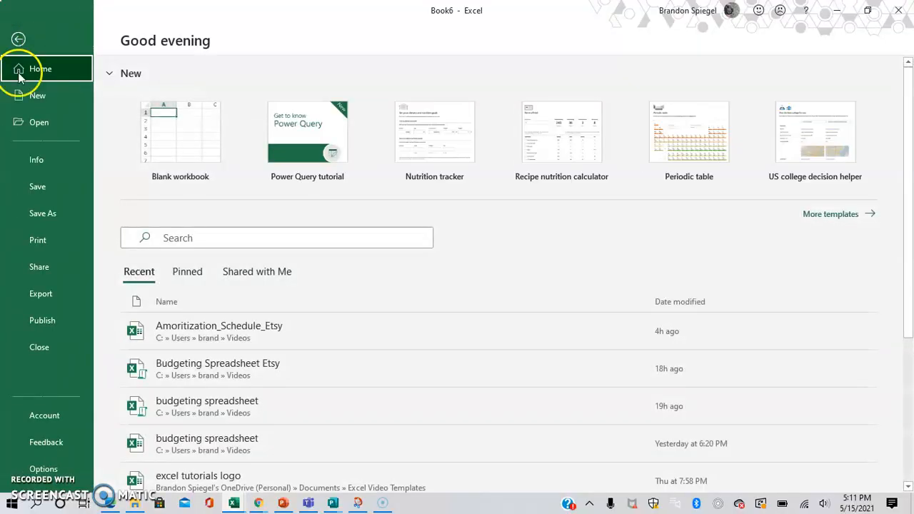
pyautogui.moveTo(60, 465)
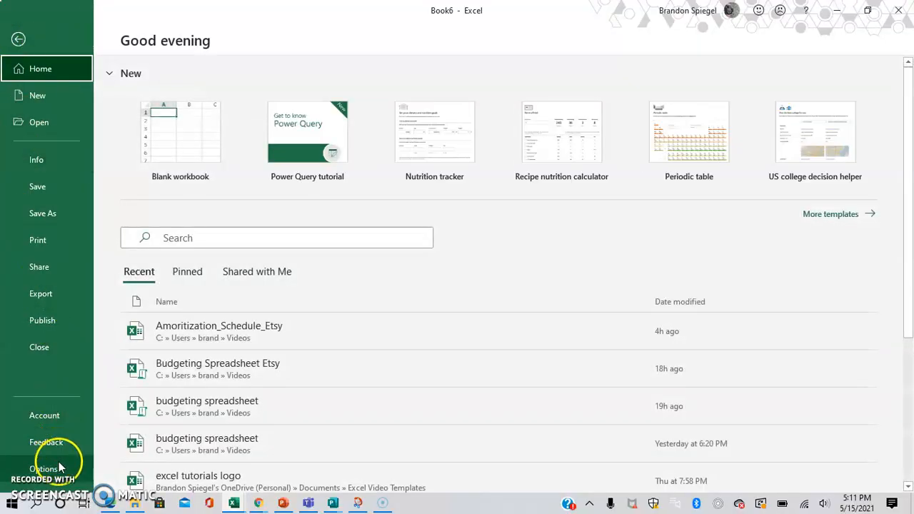
# - In Excel Options General, set Office Theme to Black
pyautogui.click(44, 470)
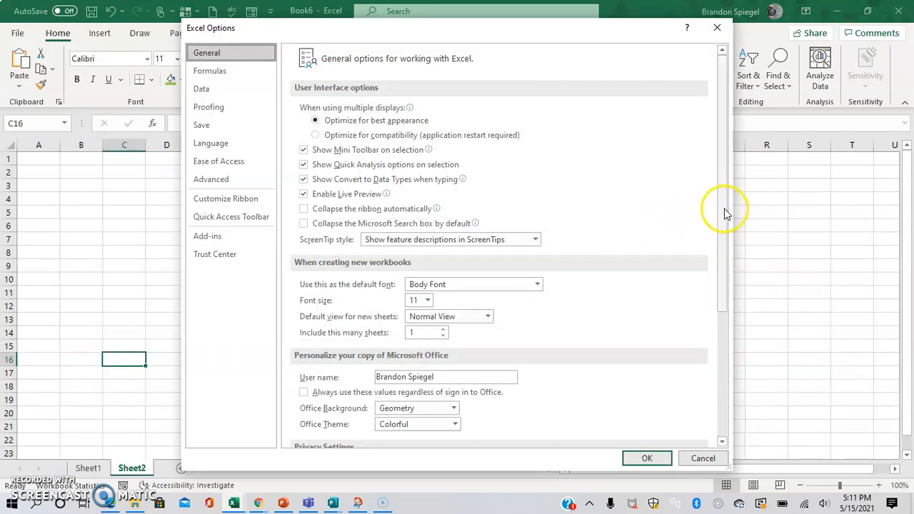
pyautogui.scroll(-3)
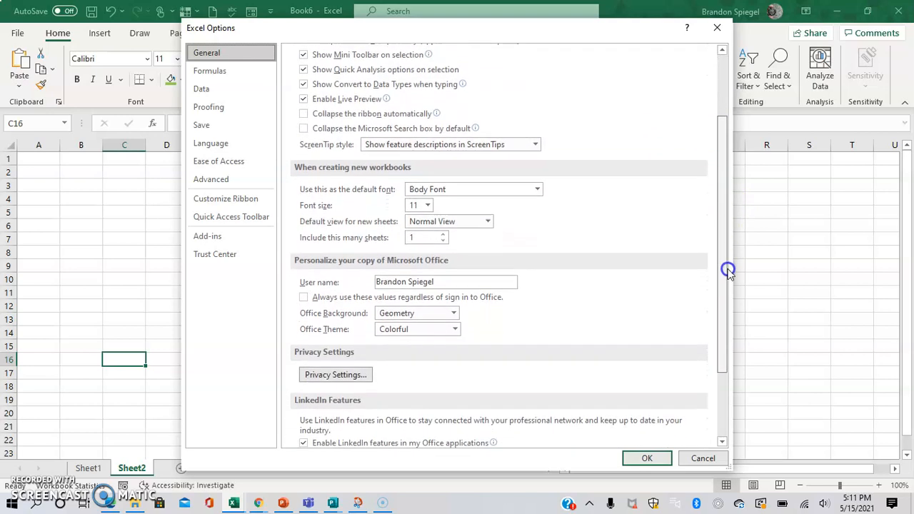
pyautogui.scroll(-3)
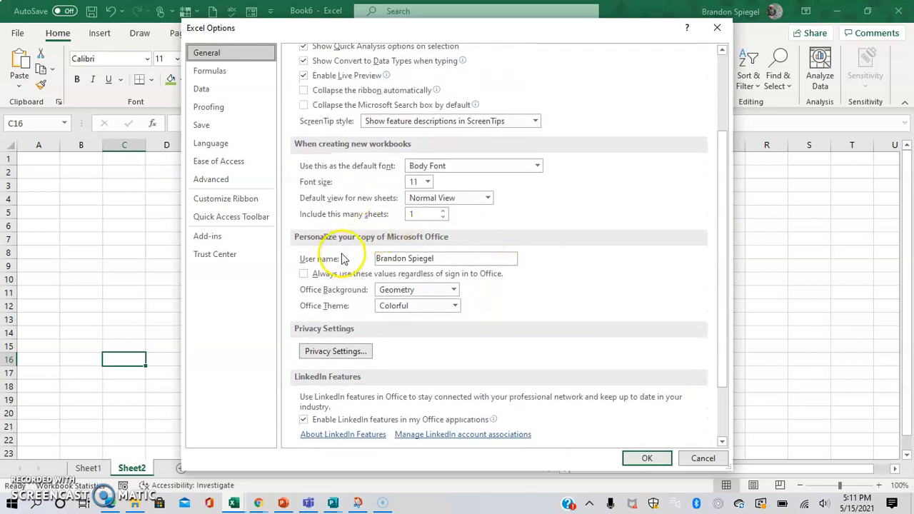
pyautogui.moveTo(382, 309)
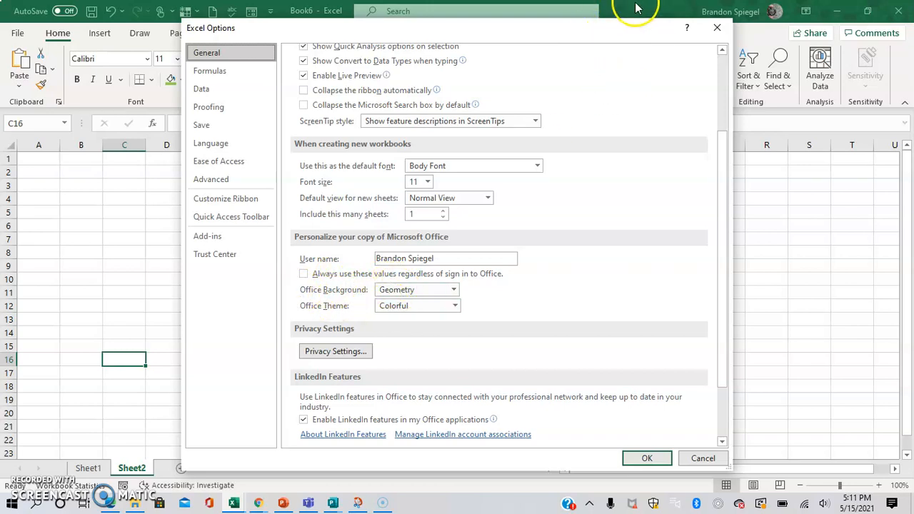
pyautogui.moveTo(429, 306)
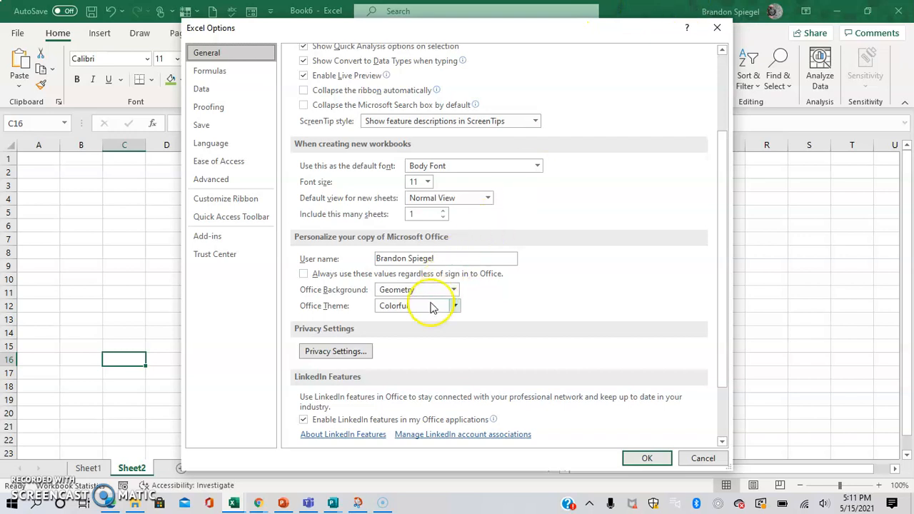
pyautogui.click(454, 305)
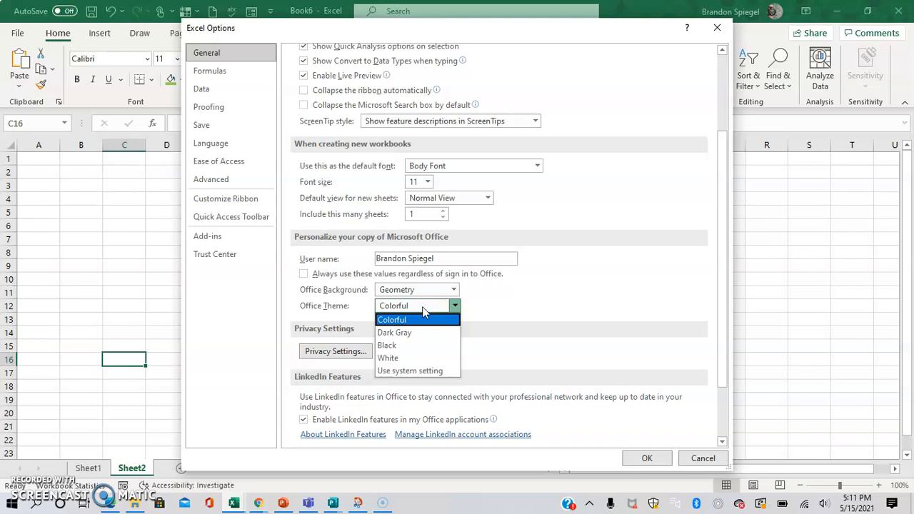
pyautogui.moveTo(419, 335)
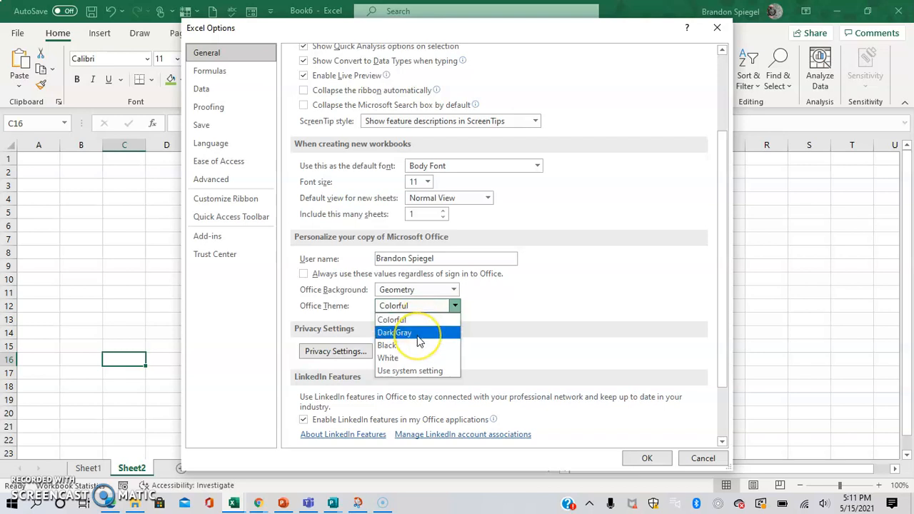
pyautogui.moveTo(388, 345)
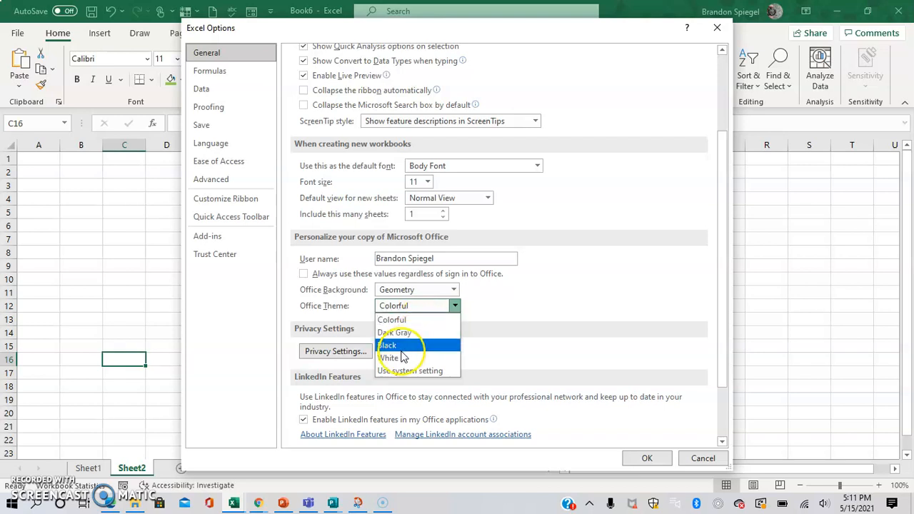
pyautogui.moveTo(397, 358)
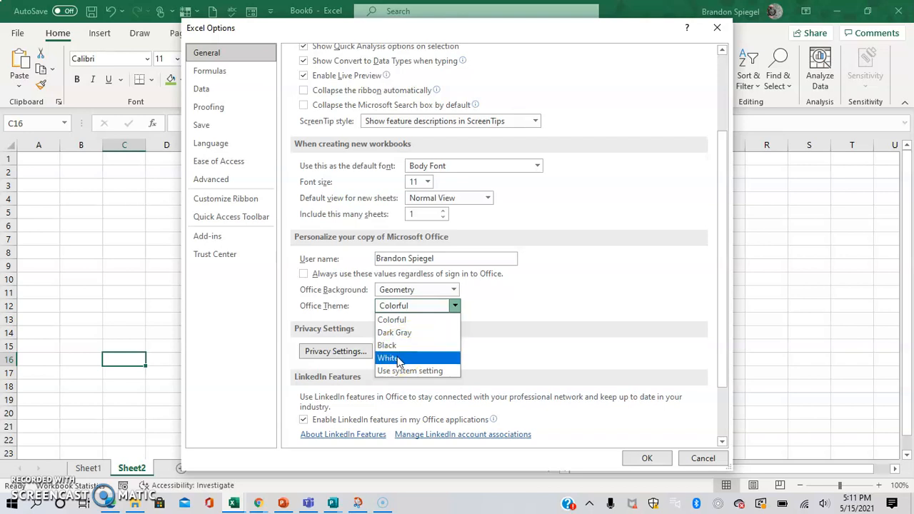
pyautogui.moveTo(398, 332)
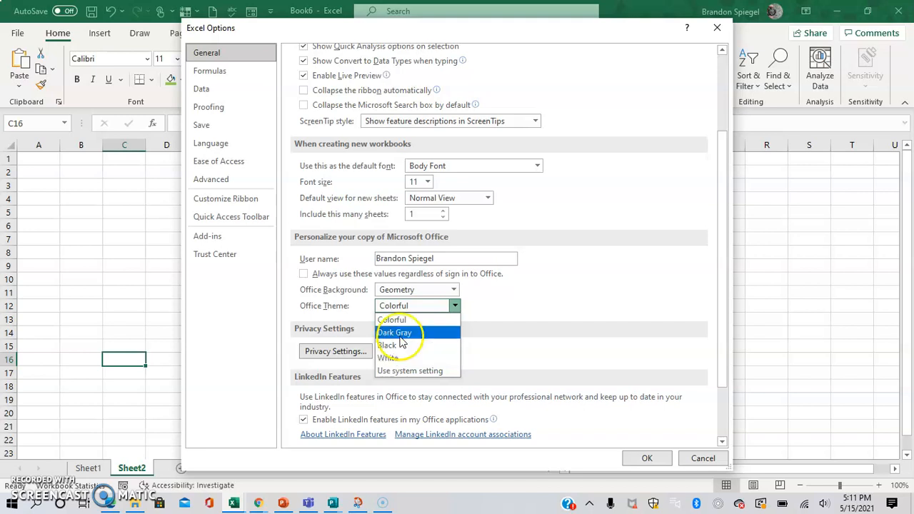
pyautogui.click(387, 345)
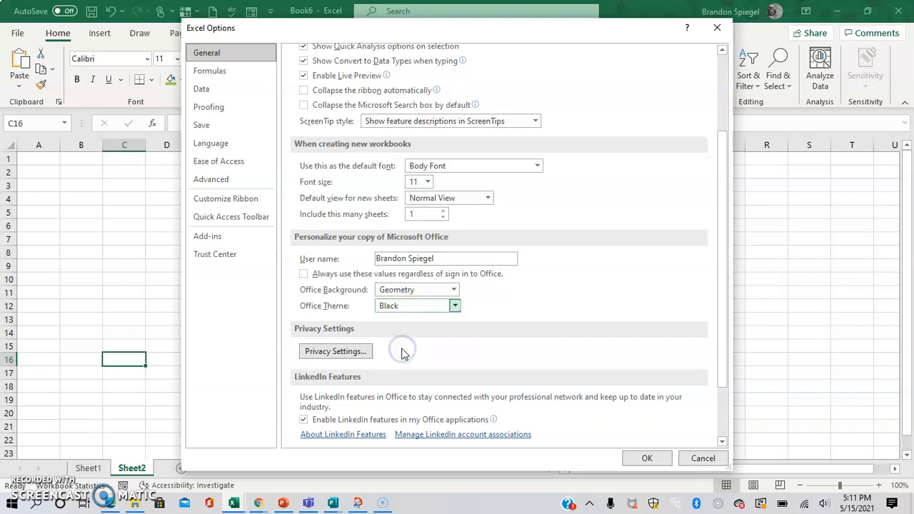
pyautogui.moveTo(598, 441)
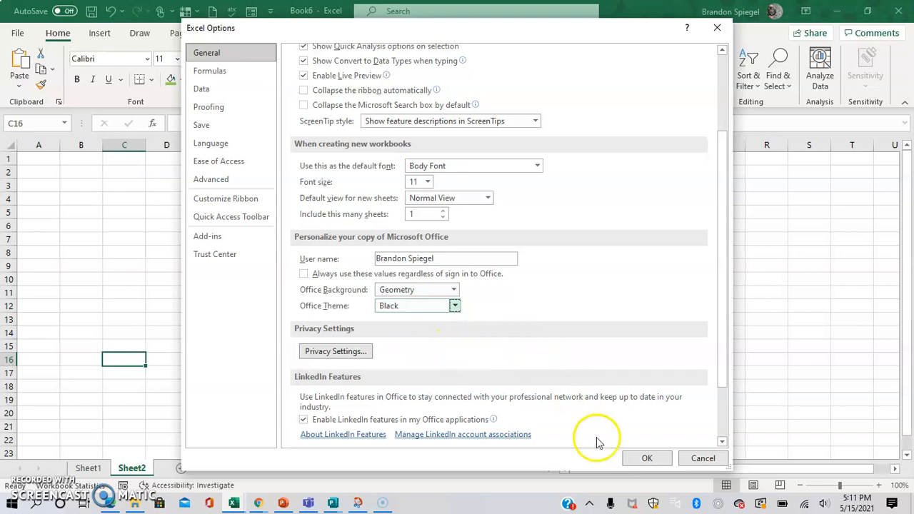
pyautogui.moveTo(647, 458)
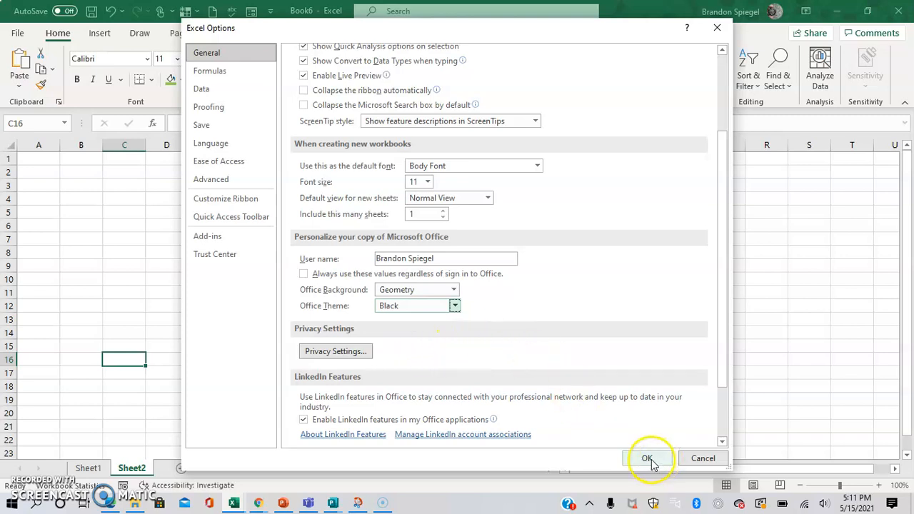
# - Apply the Black theme with OK, then reopen Excel Options from File
pyautogui.click(648, 459)
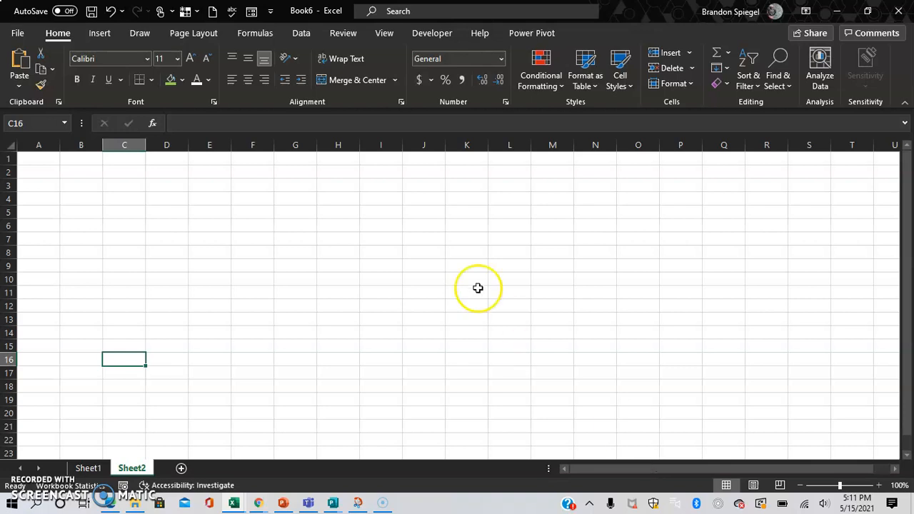
pyautogui.click(24, 33)
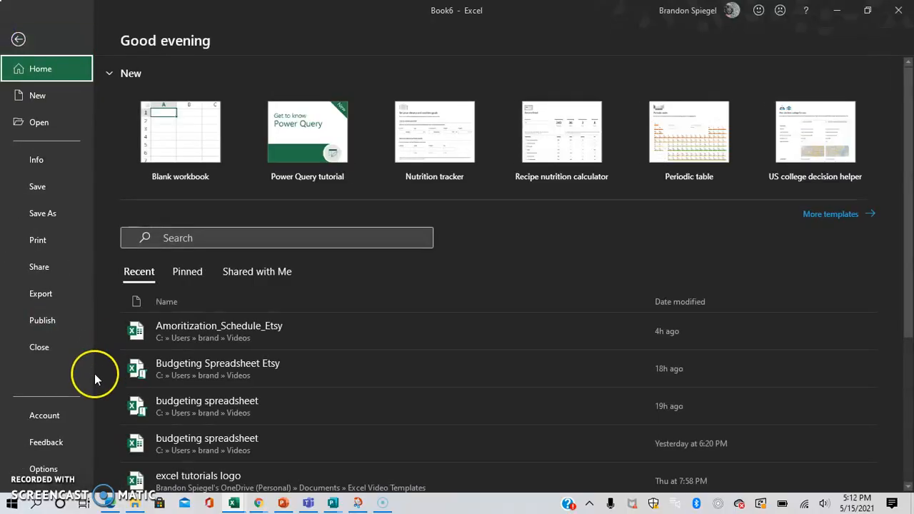
pyautogui.click(43, 468)
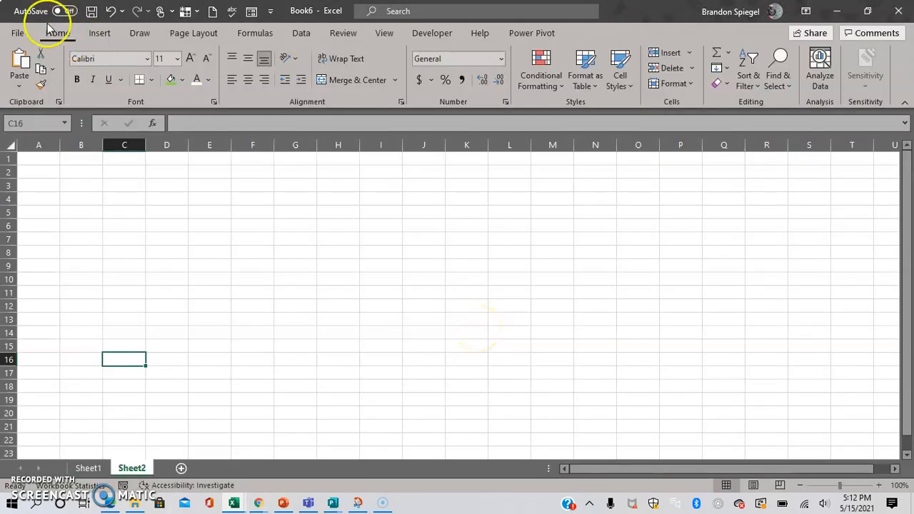
# - Switch the Office Theme to White via File > Options, then reopen File
pyautogui.click(29, 33)
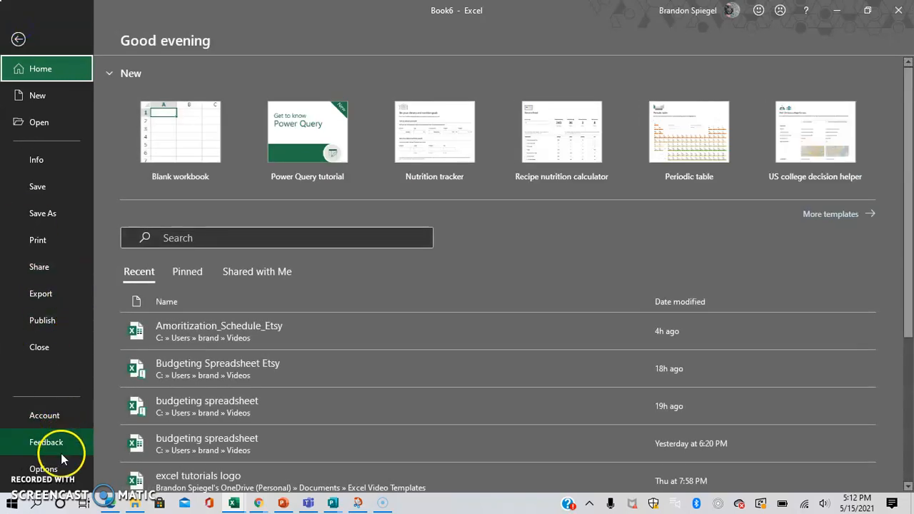
pyautogui.click(45, 468)
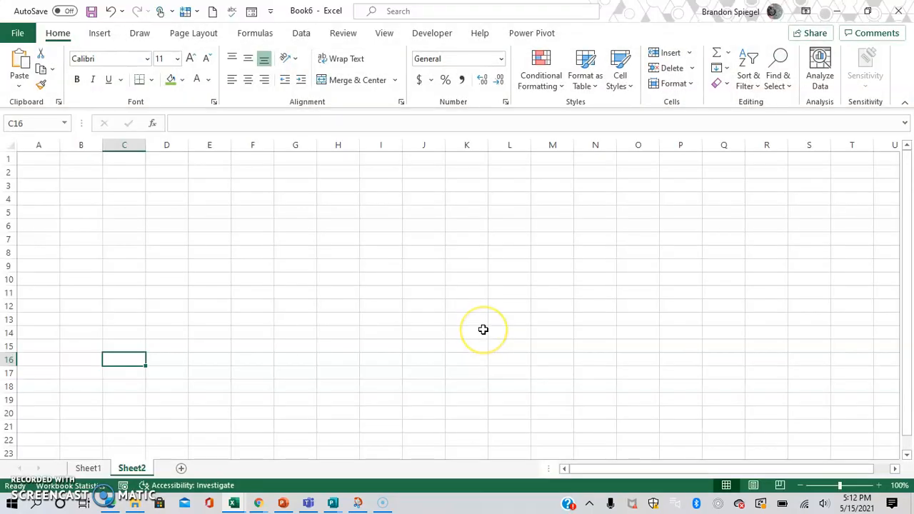
pyautogui.moveTo(30, 48)
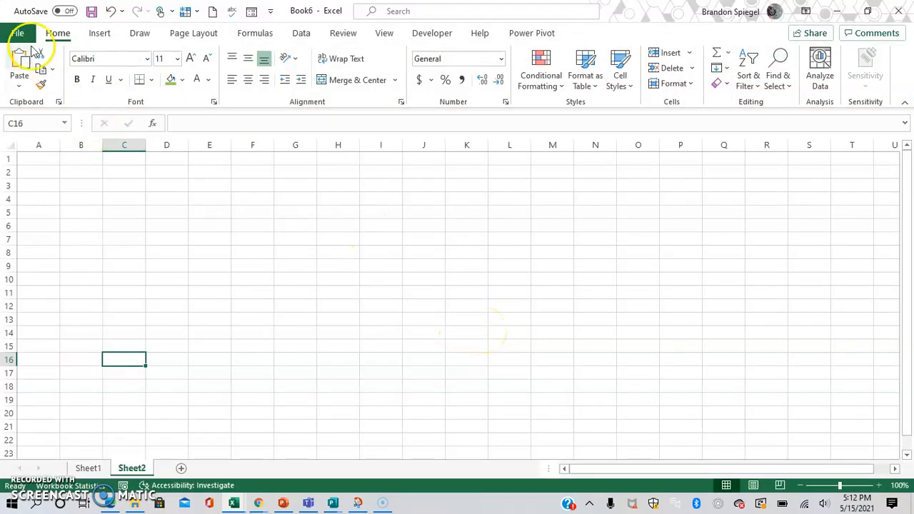
pyautogui.click(18, 33)
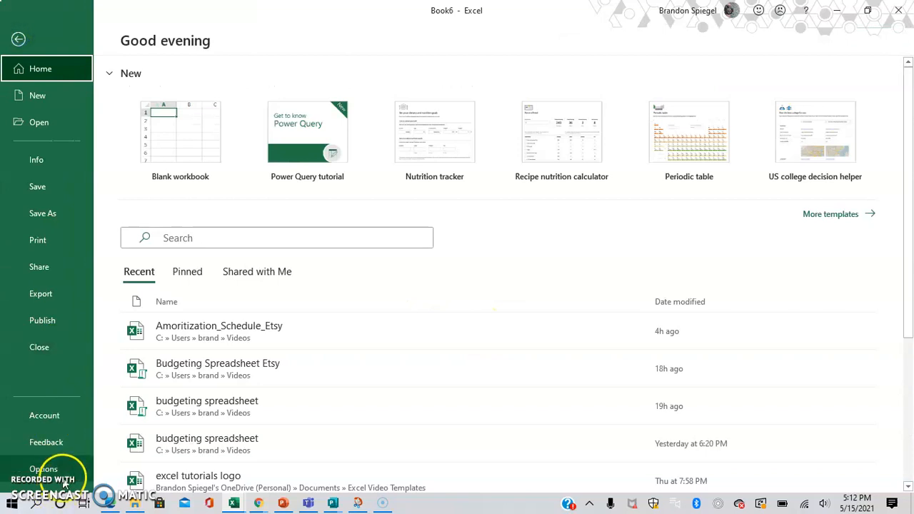
# - Set the Office Theme back to Colorful in Excel Options and confirm
pyautogui.click(43, 466)
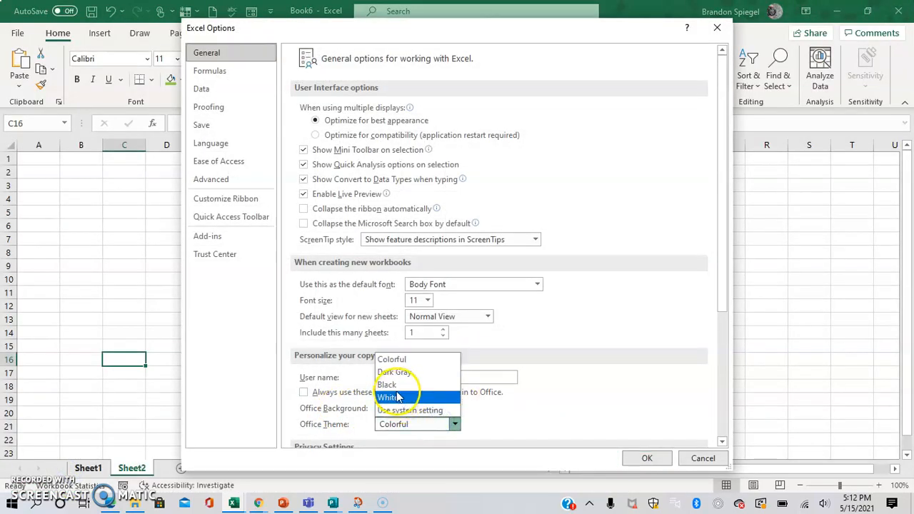
pyautogui.click(647, 458)
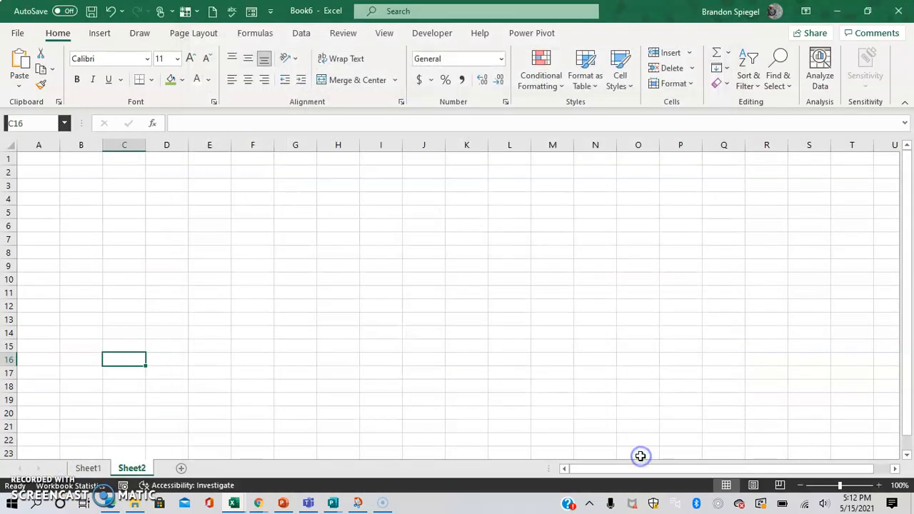